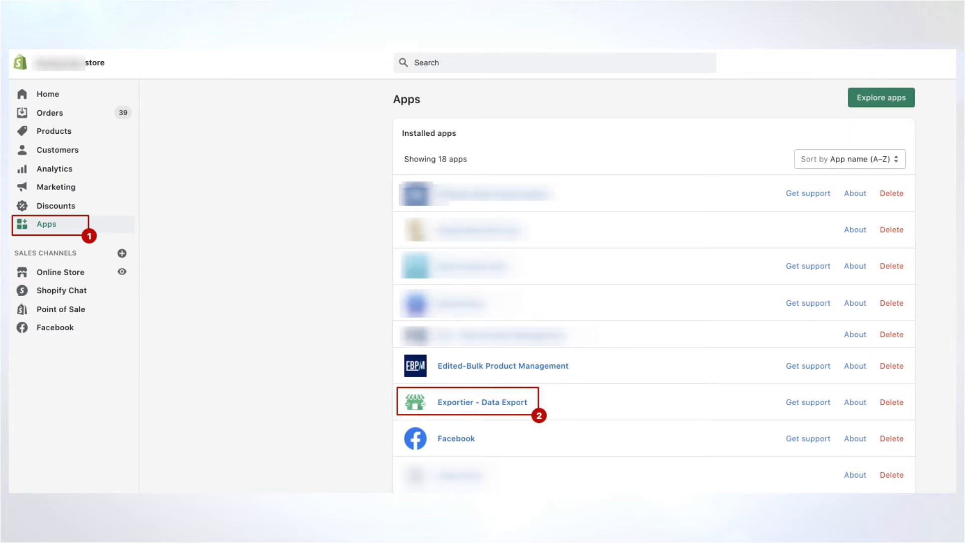
Open the Exportier - Data Export app to start a new report.
left_click(483, 402)
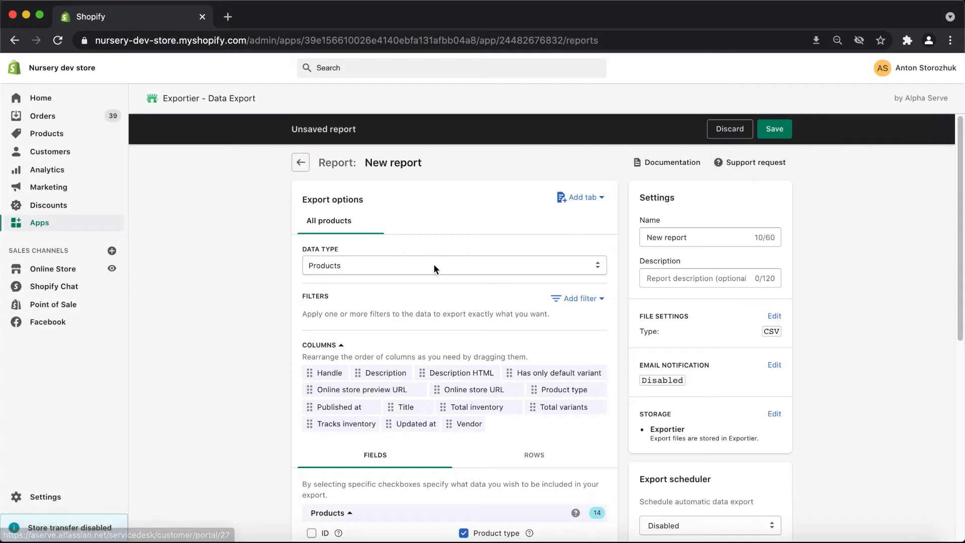
Set the data type to Orders and filter to orders created after April 1, 2021.
left_click(453, 265)
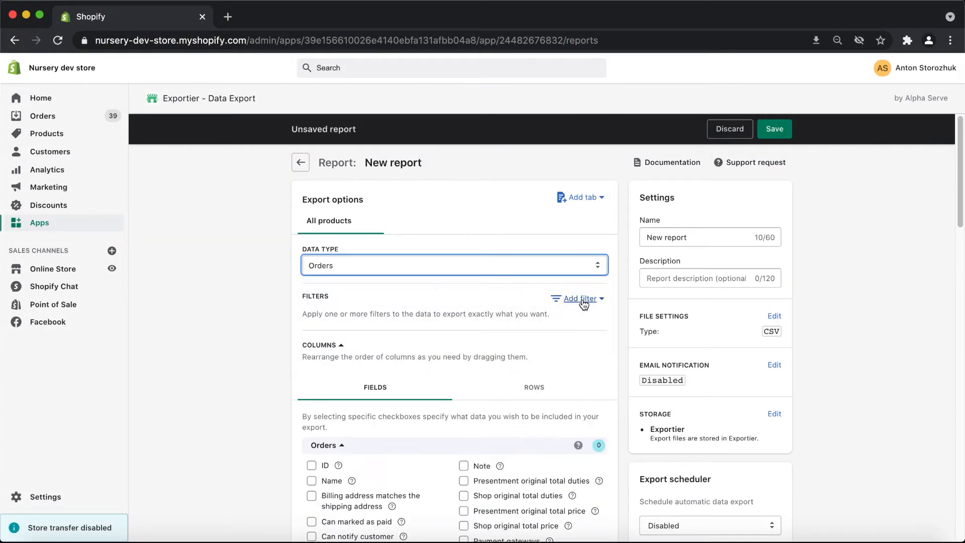
left_click(576, 299)
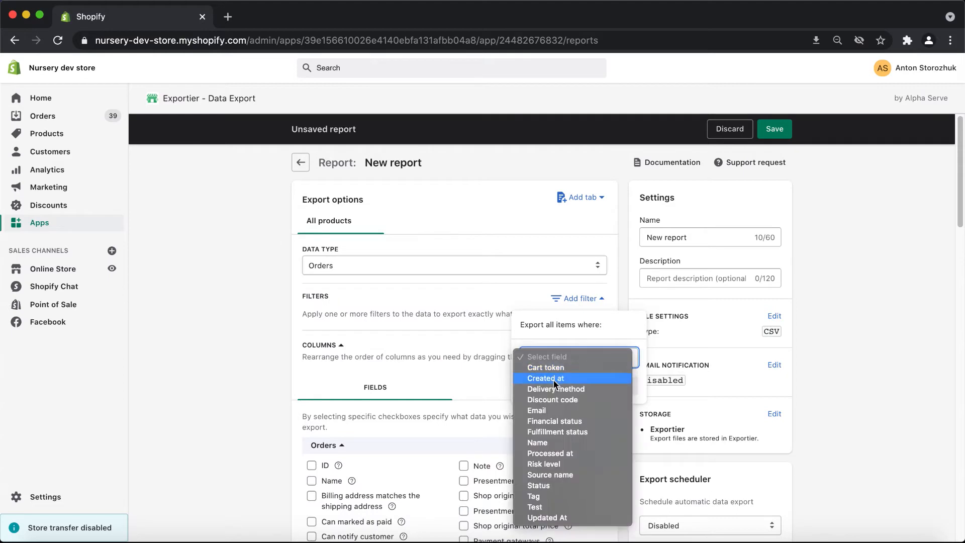
left_click(543, 378)
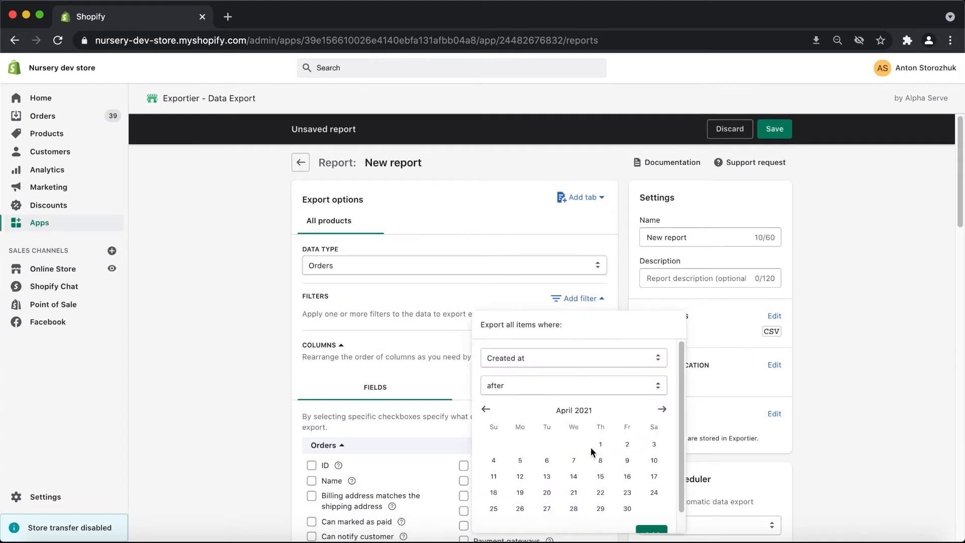
left_click(600, 443)
type("Or")
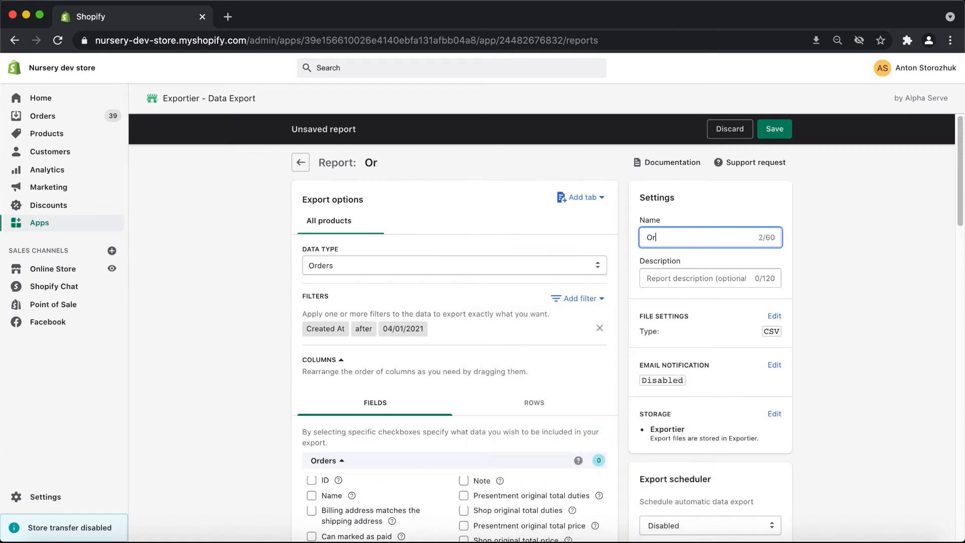
Scroll down the report form to the column checkboxes.
scroll("down", 3)
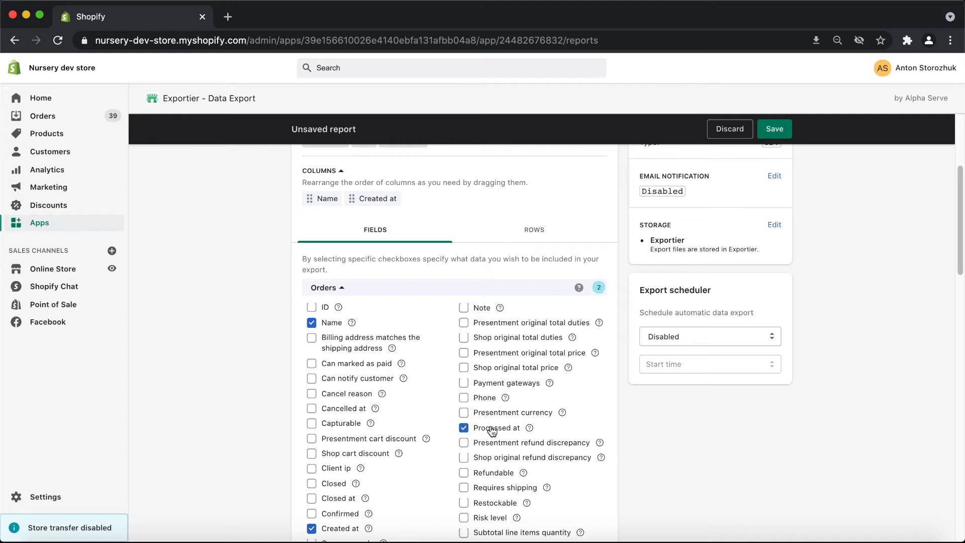
scroll("down", 3)
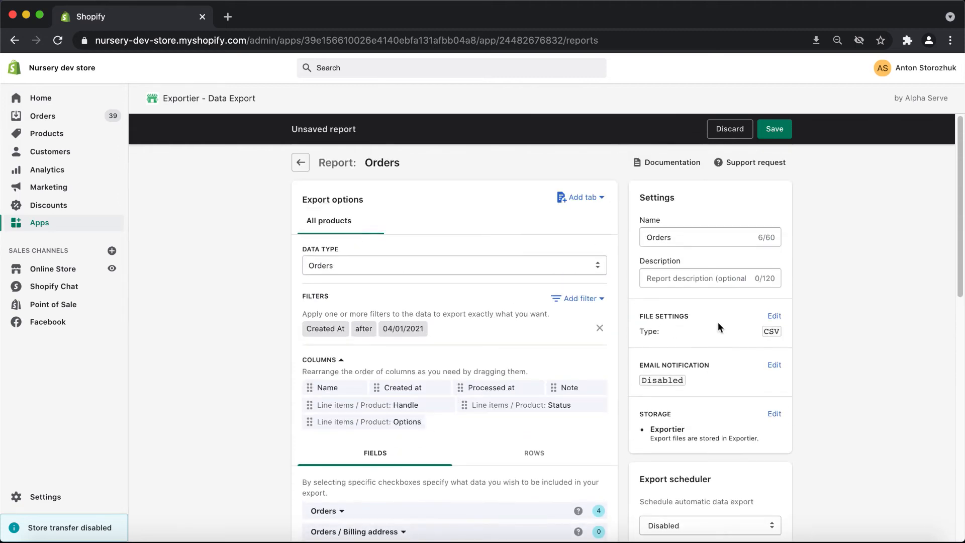
Keep the file settings at UTF-8 encoding and review the delimiter options.
left_click(774, 316)
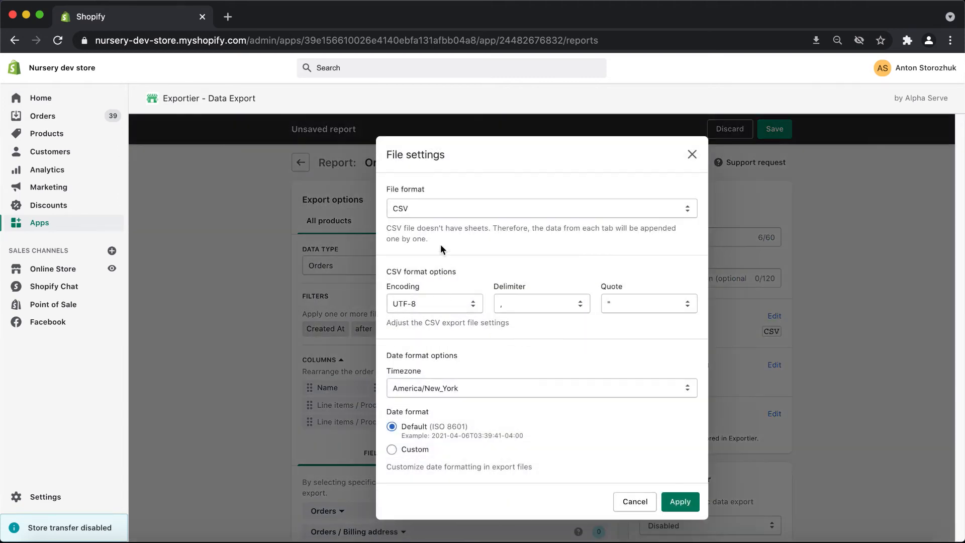
left_click(434, 302)
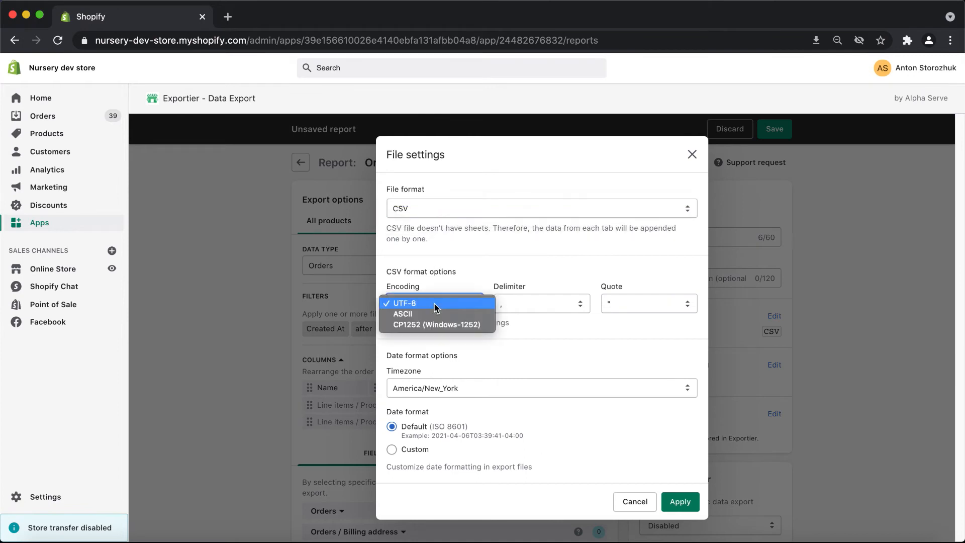
left_click(404, 303)
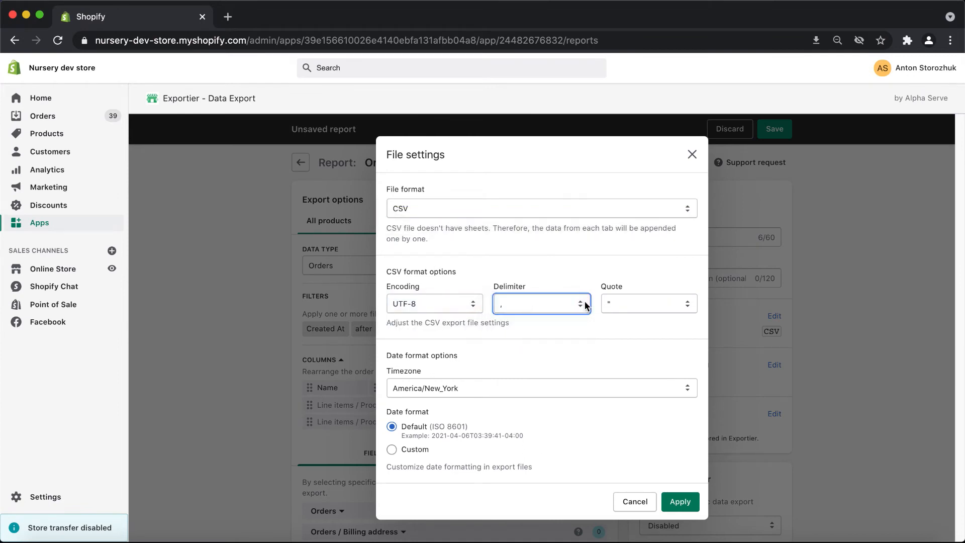
left_click(647, 303)
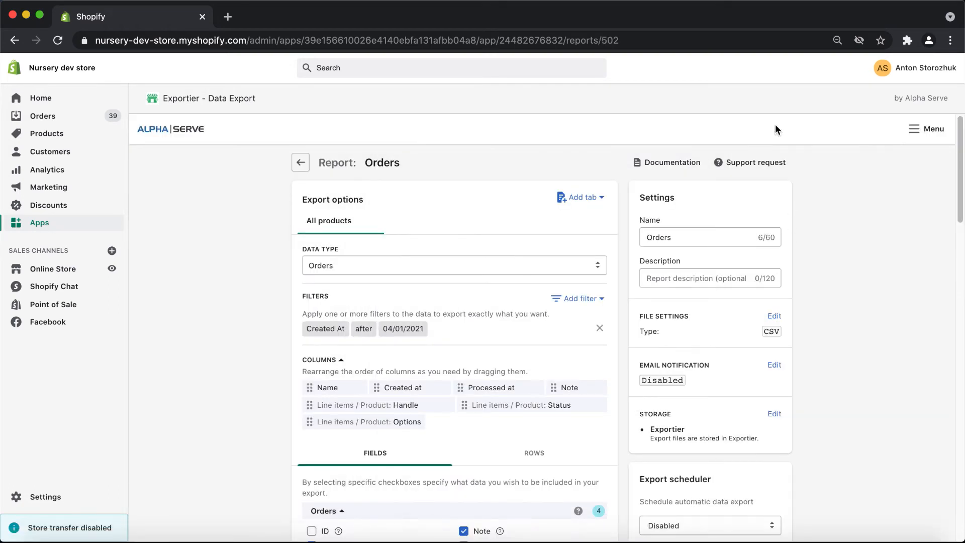
Run the Orders report, download its CSV and open the downloaded file.
left_click(300, 163)
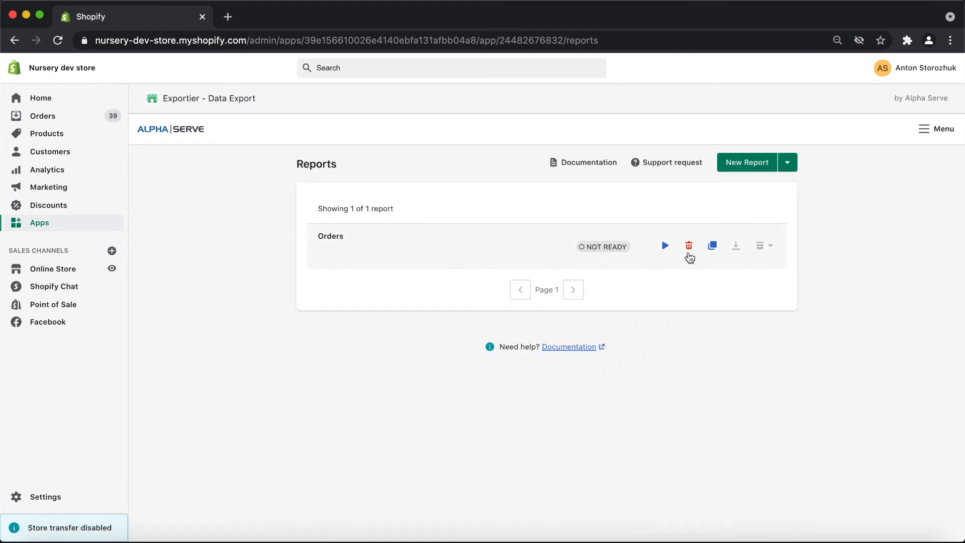
left_click(664, 246)
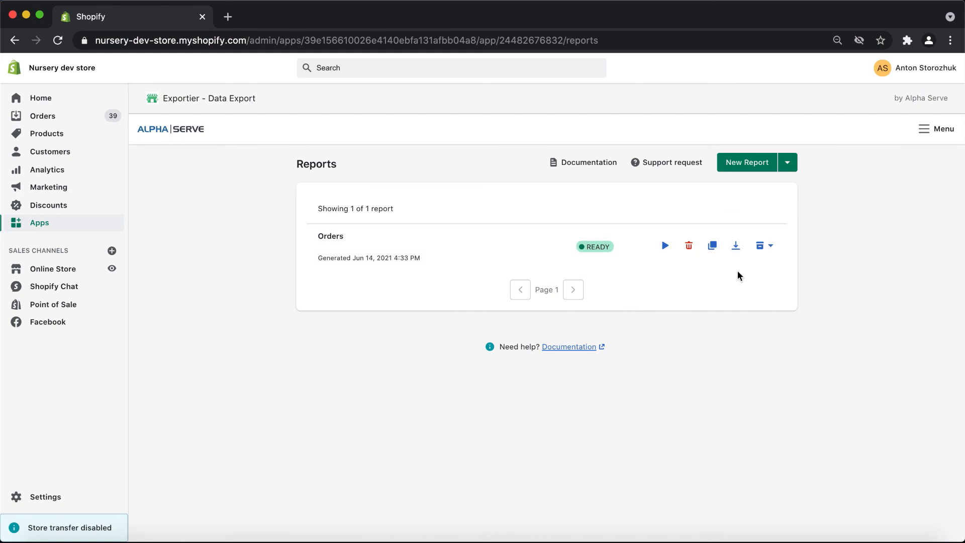
left_click(735, 246)
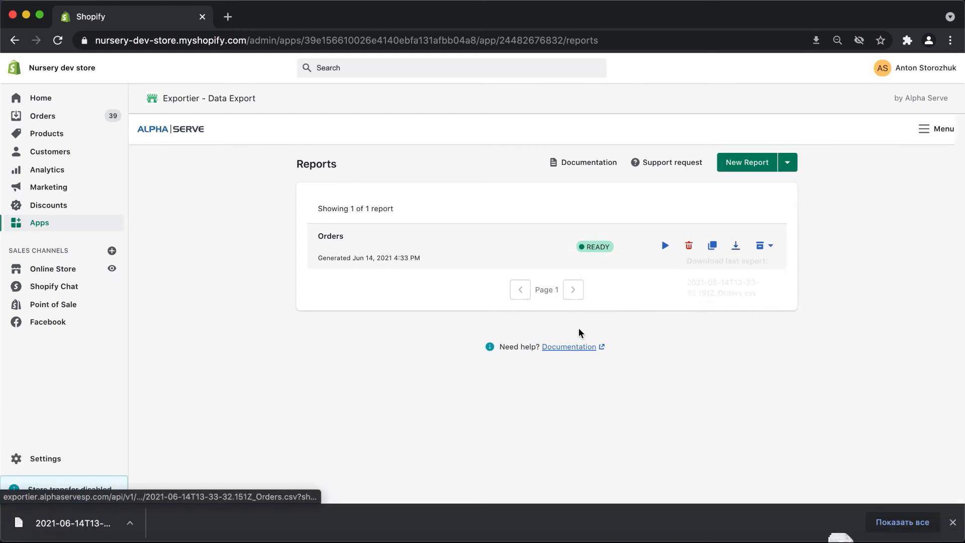
left_click(72, 522)
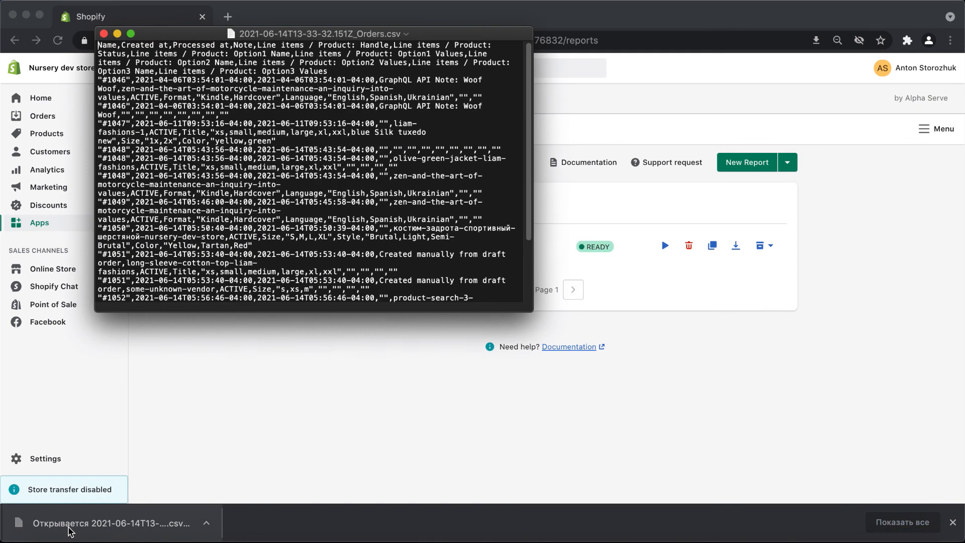